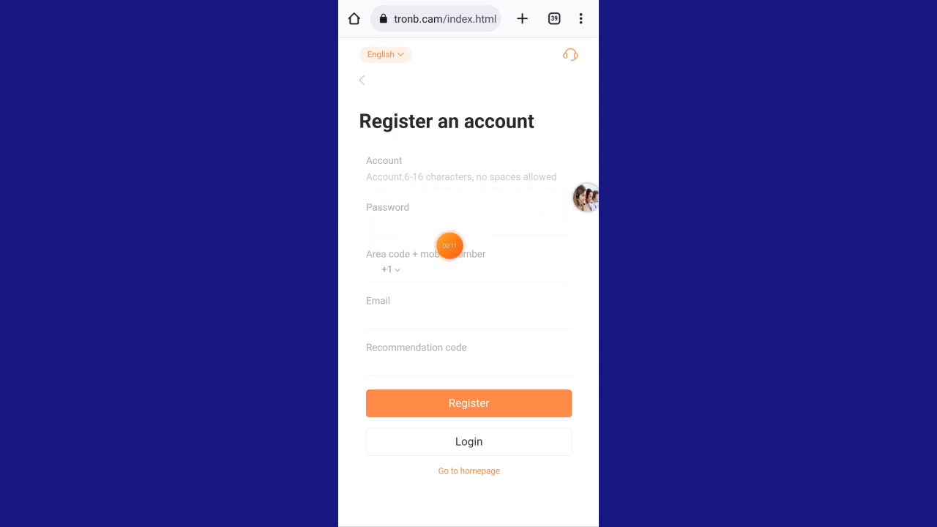
{"action": "mouse_move", "coordinate": [584, 270]}
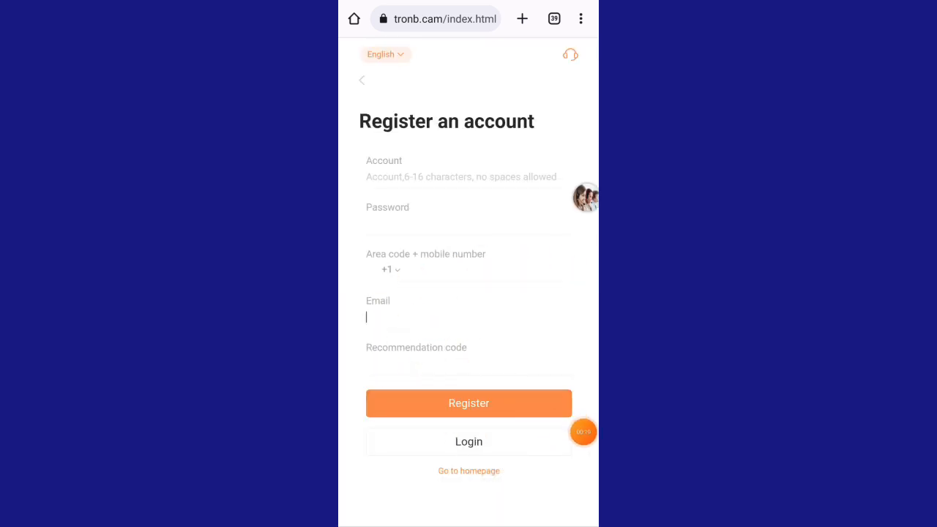
Switch from the Register page to the login form and fill in the credentials.
{"action": "left_click", "coordinate": [468, 442]}
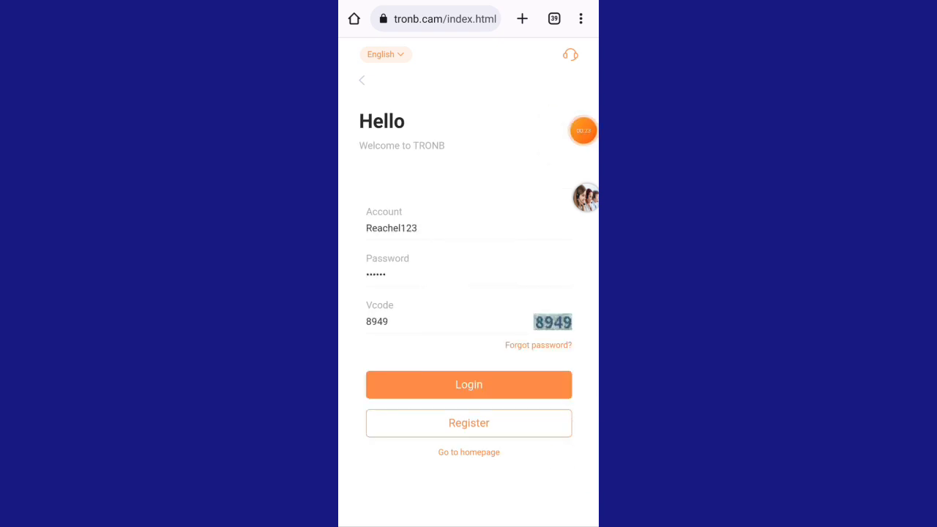
Sign in, read through the Latest announcement popup, and close it.
{"action": "left_click", "coordinate": [469, 384]}
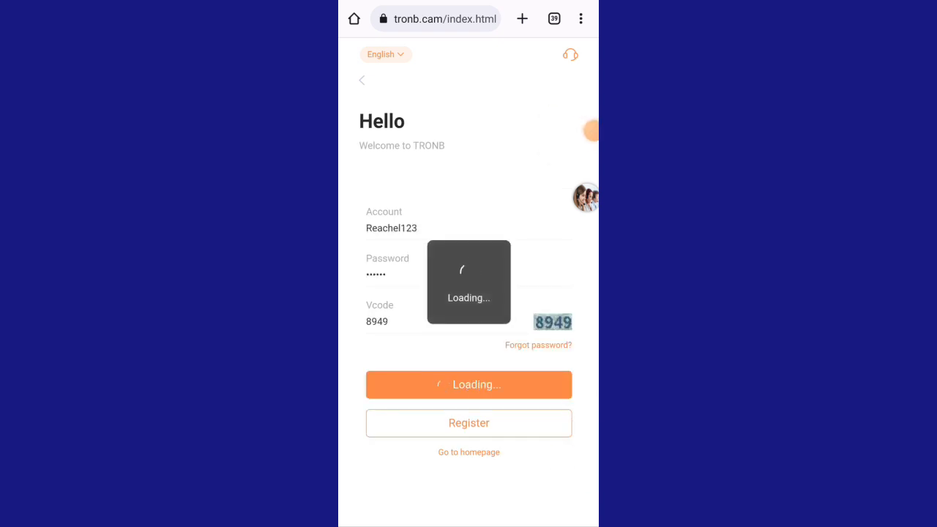
{"action": "left_click", "coordinate": [469, 384]}
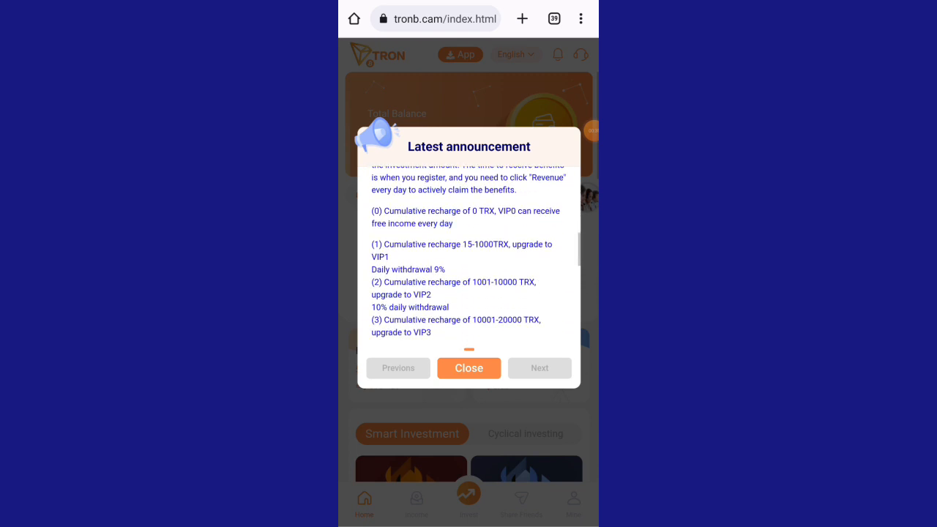
{"action": "scroll", "scroll_direction": "down", "scroll_amount": 3}
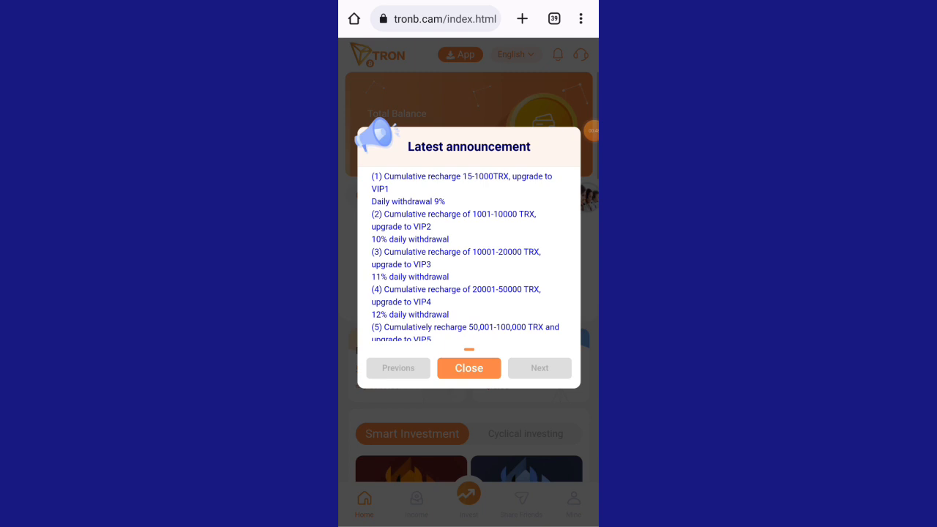
{"action": "scroll", "scroll_direction": "down", "scroll_amount": 3}
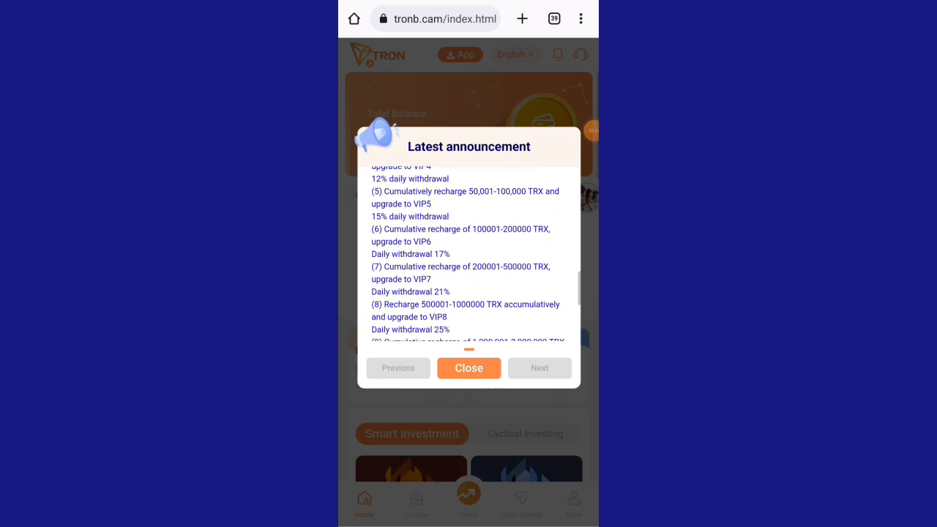
{"action": "scroll", "scroll_direction": "down", "scroll_amount": 3}
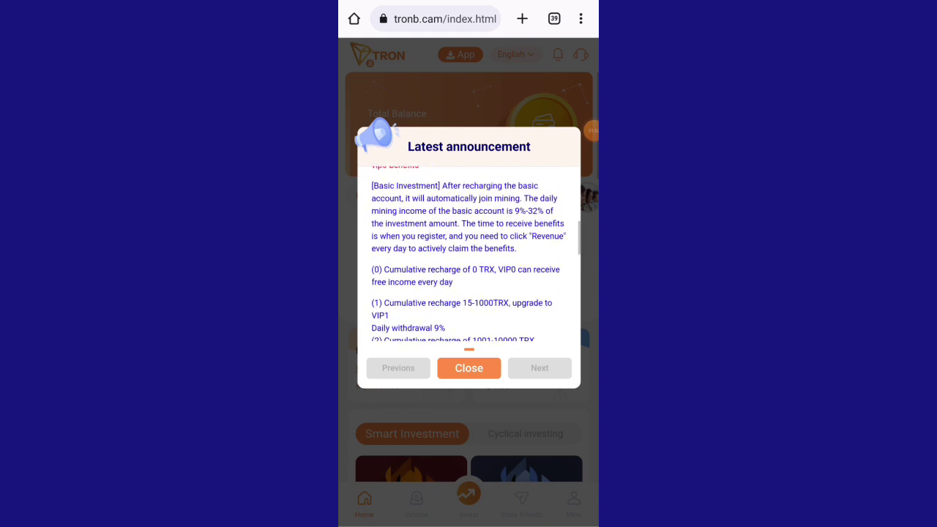
{"action": "left_click", "coordinate": [539, 368]}
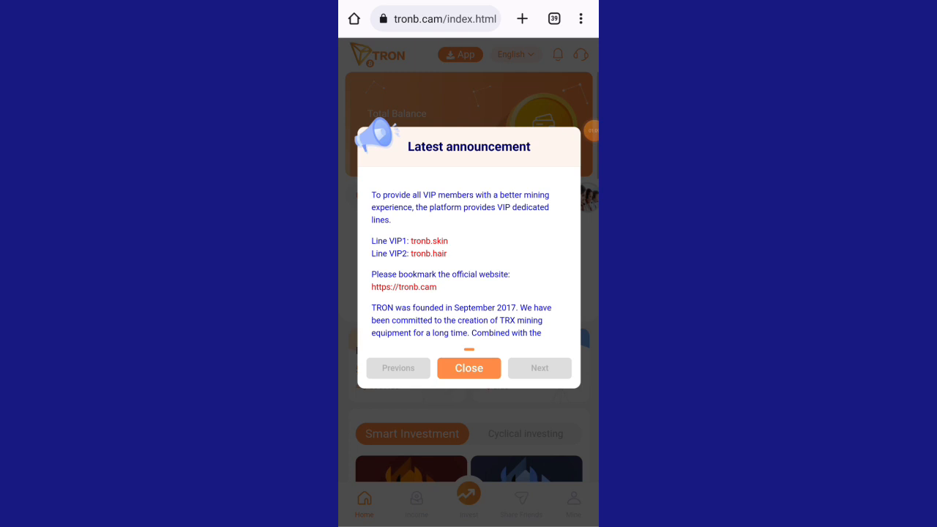
{"action": "left_click", "coordinate": [468, 368]}
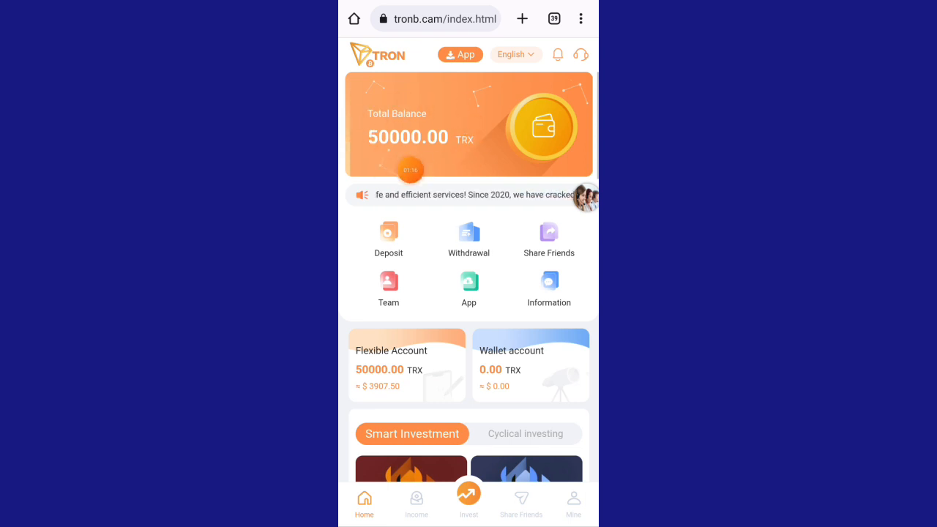
Scroll the home page and go to Invest, showing VIP0 with 0 TRX deposited.
{"action": "scroll", "scroll_direction": "down", "scroll_amount": 3}
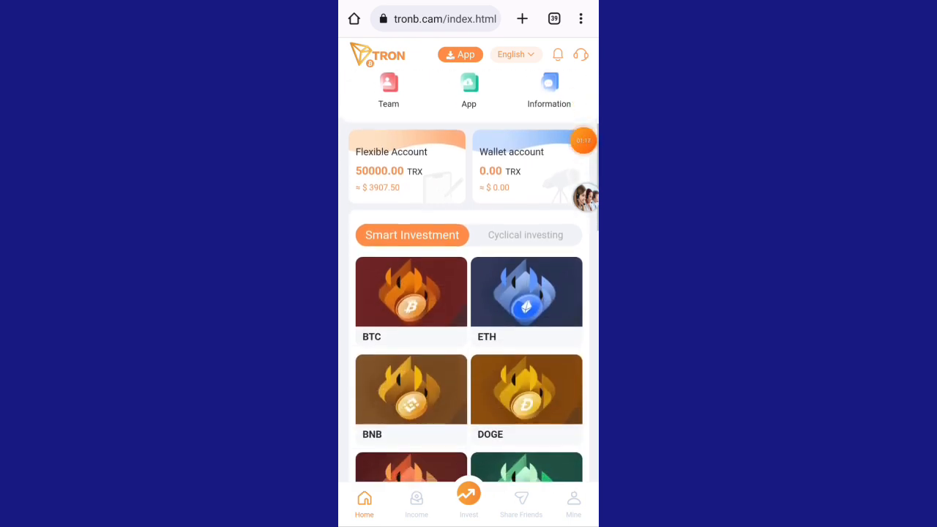
{"action": "scroll", "scroll_direction": "down", "scroll_amount": 3}
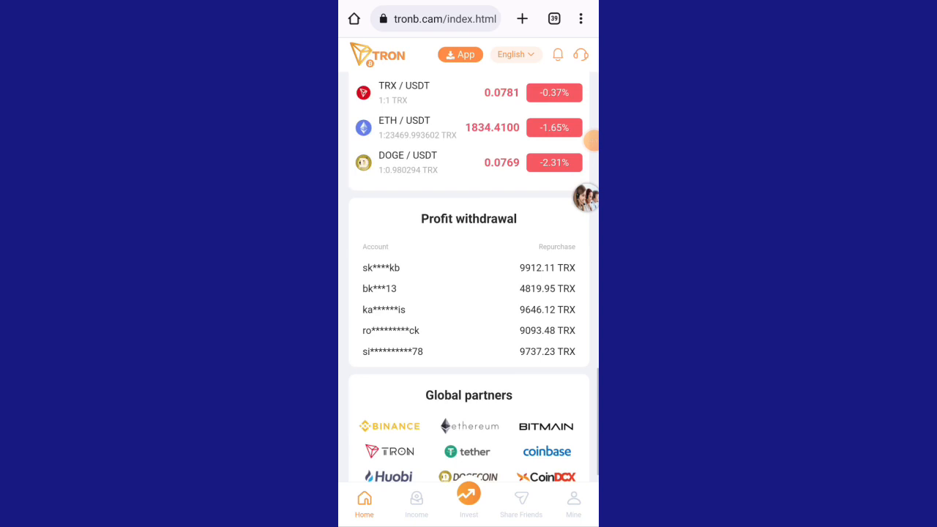
{"action": "scroll", "scroll_direction": "down", "scroll_amount": 3}
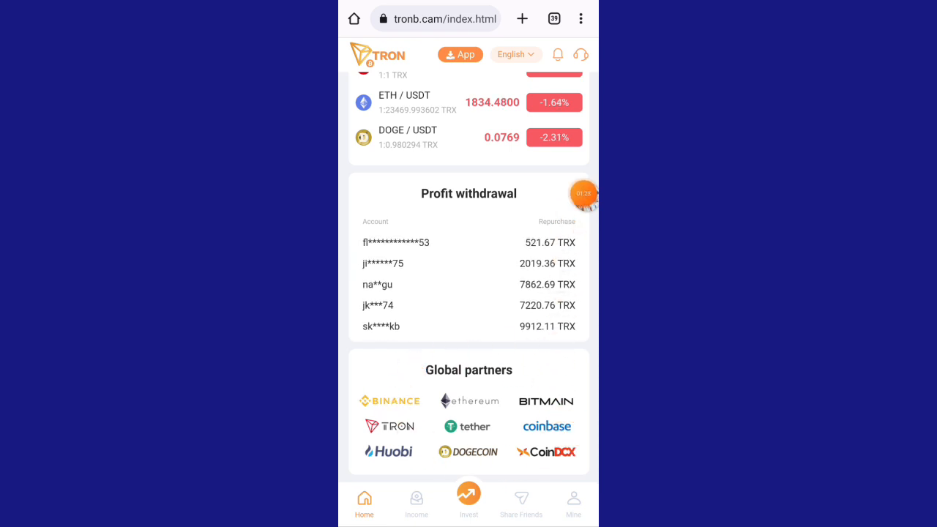
{"action": "left_click", "coordinate": [468, 496]}
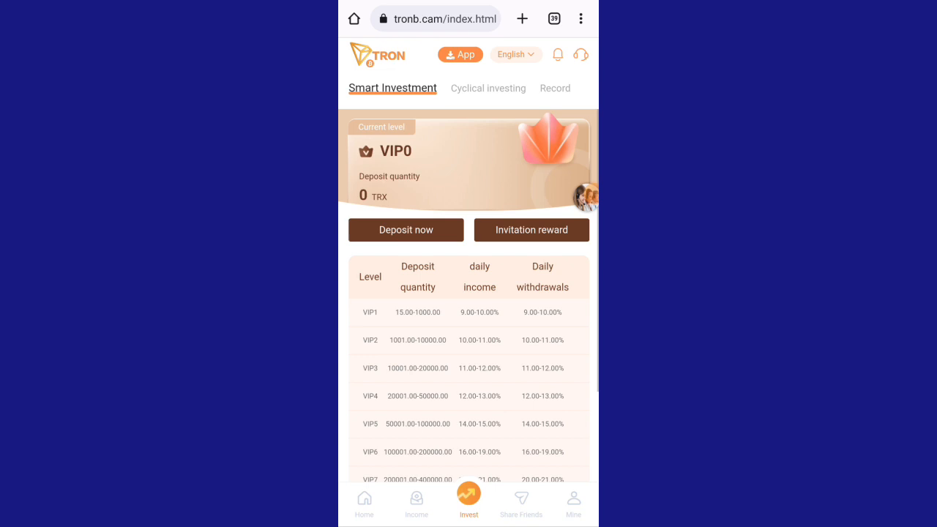
Start a deposit and choose the TRX deposit currency on the Recharge page.
{"action": "left_click", "coordinate": [406, 230]}
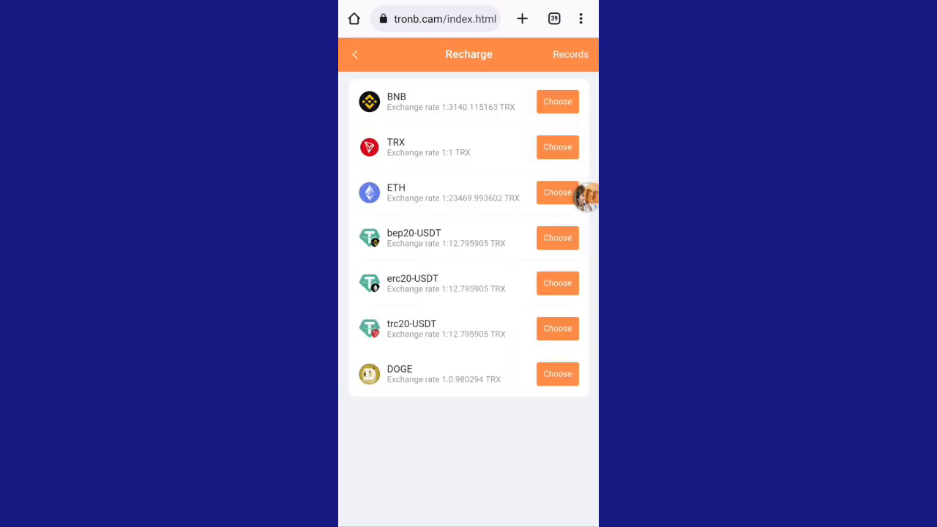
{"action": "left_click", "coordinate": [557, 147]}
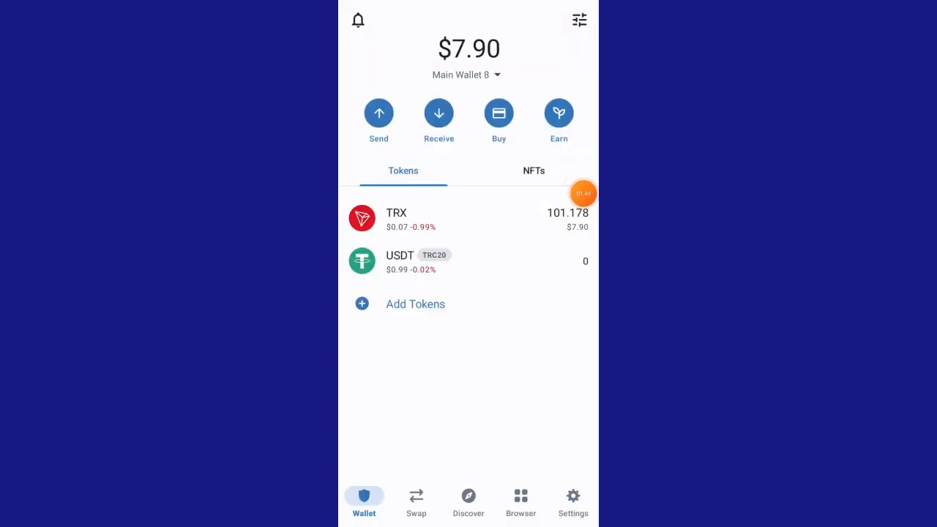
Send 100 TRX from Trust Wallet to the recipient address and continue.
{"action": "left_click", "coordinate": [378, 113]}
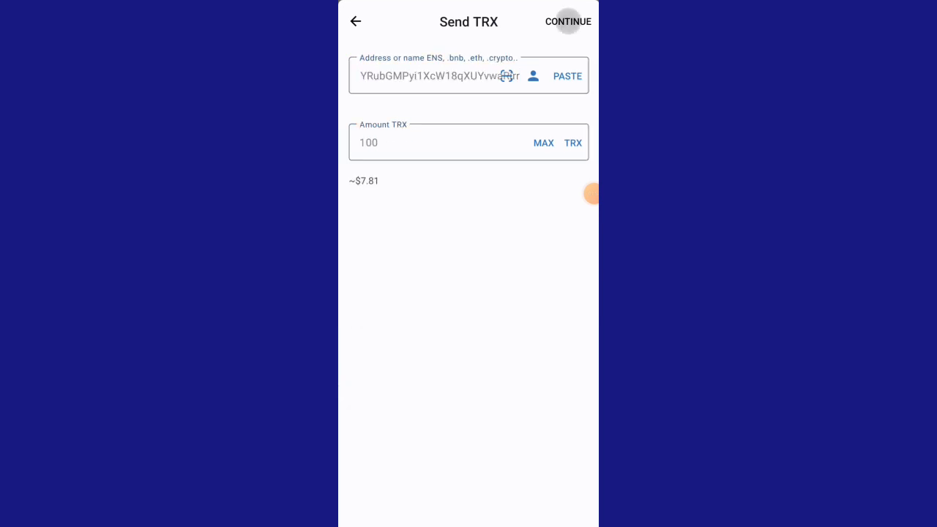
{"action": "left_click", "coordinate": [569, 21]}
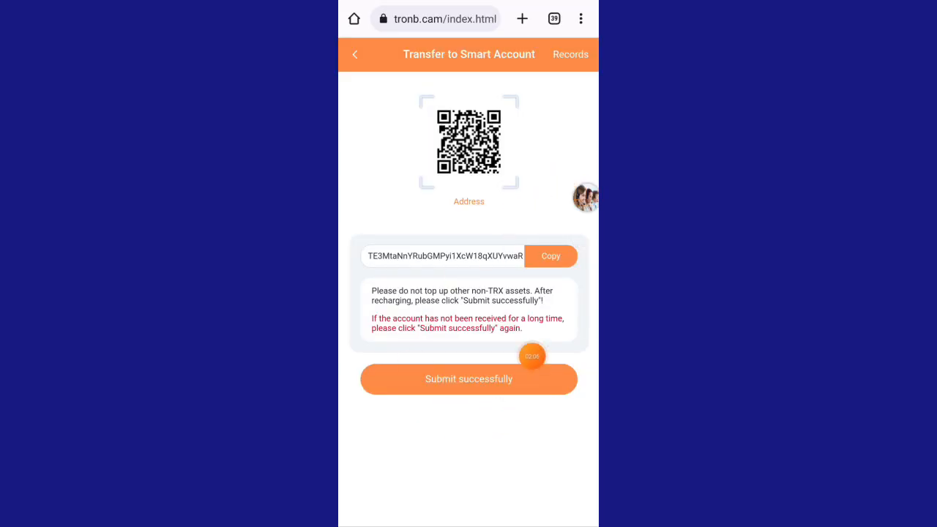
Mark the transfer 'Submit successfully', crediting 100 TRX and reaching VIP1.
{"action": "left_click", "coordinate": [469, 379]}
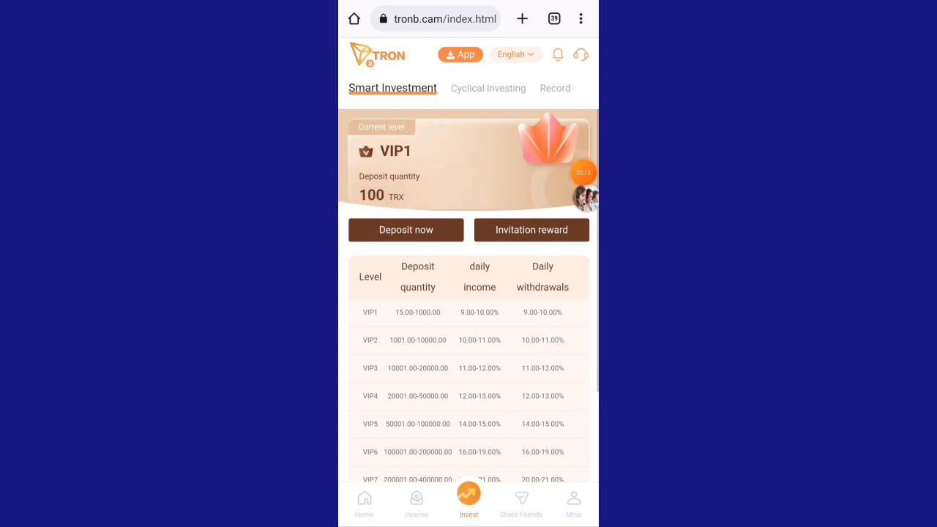
Scroll the VIP income table and switch to the Cyclical investing plans.
{"action": "scroll", "scroll_direction": "down", "scroll_amount": 3}
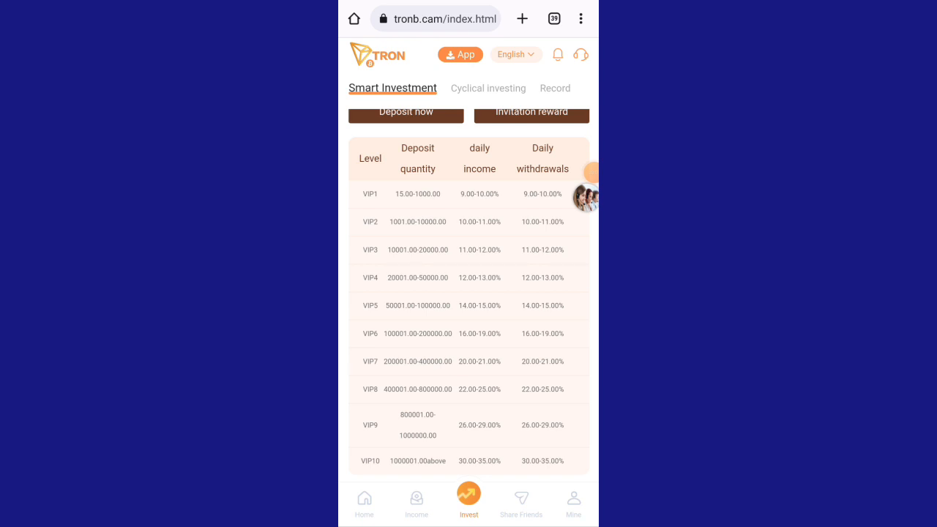
{"action": "left_click", "coordinate": [483, 88]}
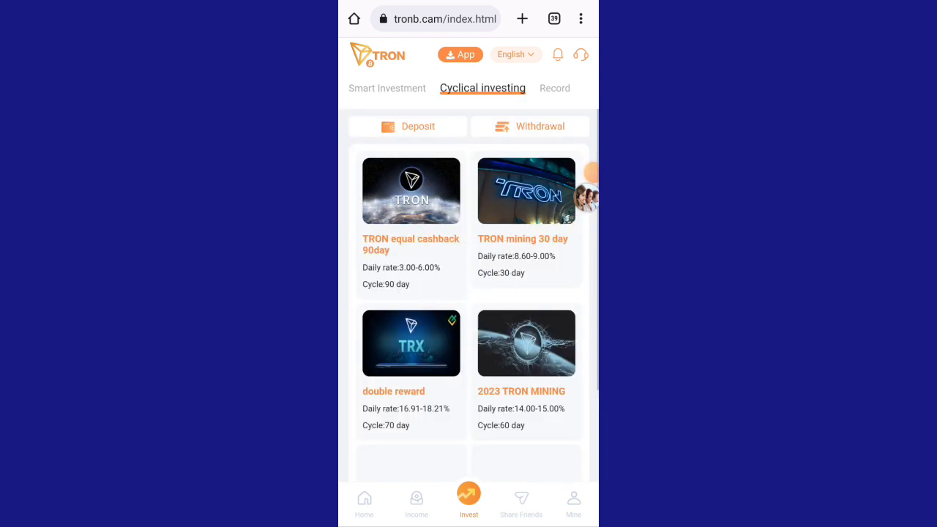
View the 100 TRX equity pledge record, then the Income page showing VIP1 running.
{"action": "scroll", "scroll_direction": "down", "scroll_amount": 3}
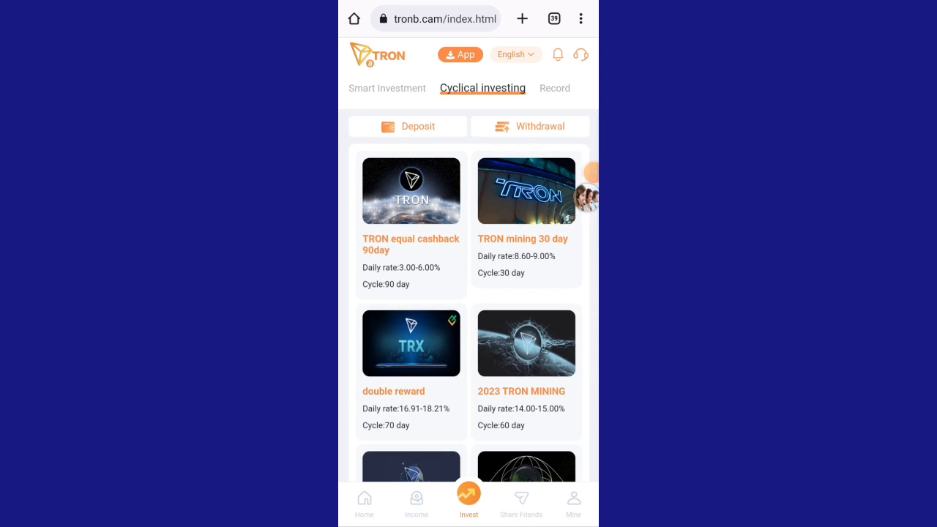
{"action": "left_click", "coordinate": [546, 88]}
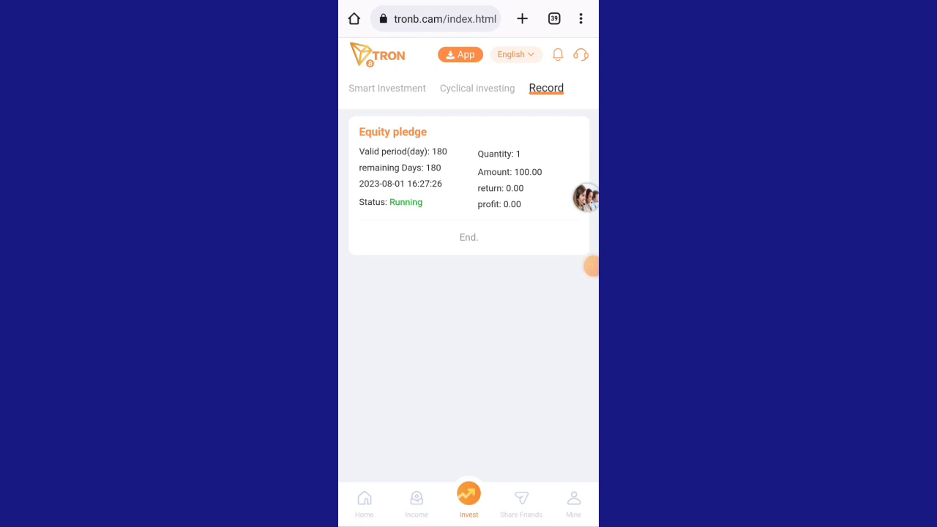
{"action": "left_click", "coordinate": [417, 501]}
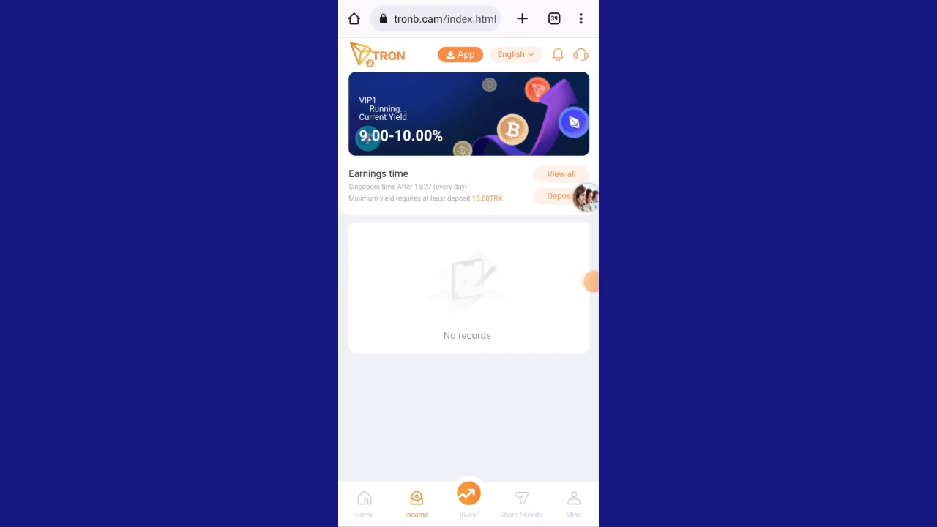
Copy the invitation link from Share Friends, then view Mine with 50100.00 TRX.
{"action": "left_click", "coordinate": [521, 498]}
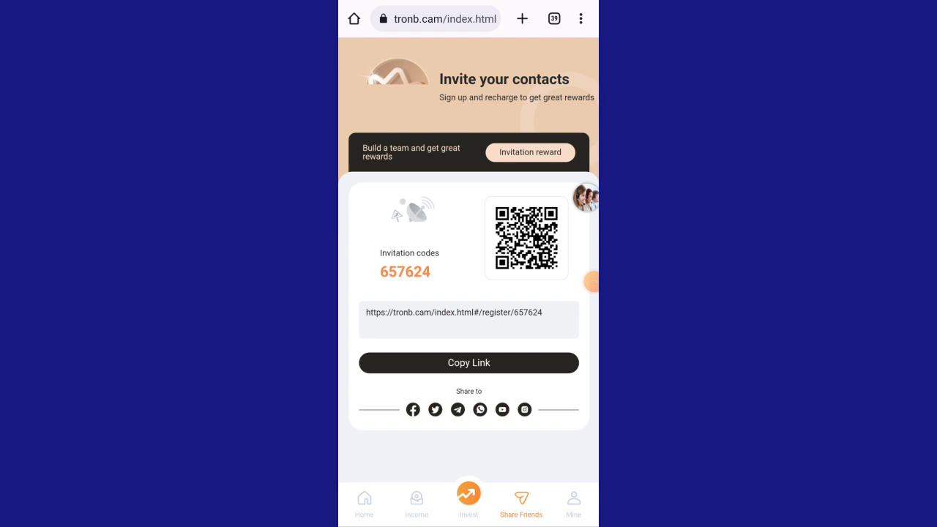
{"action": "left_click", "coordinate": [468, 363]}
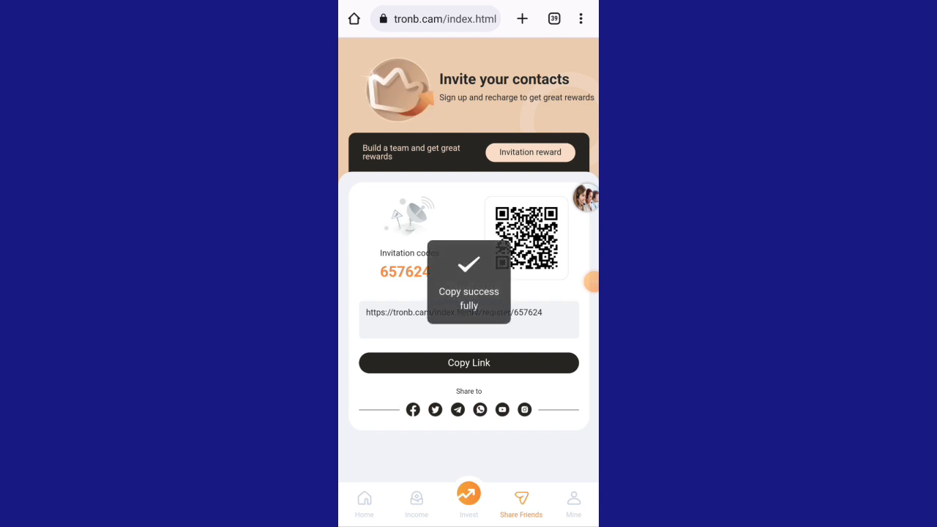
{"action": "left_click", "coordinate": [469, 362]}
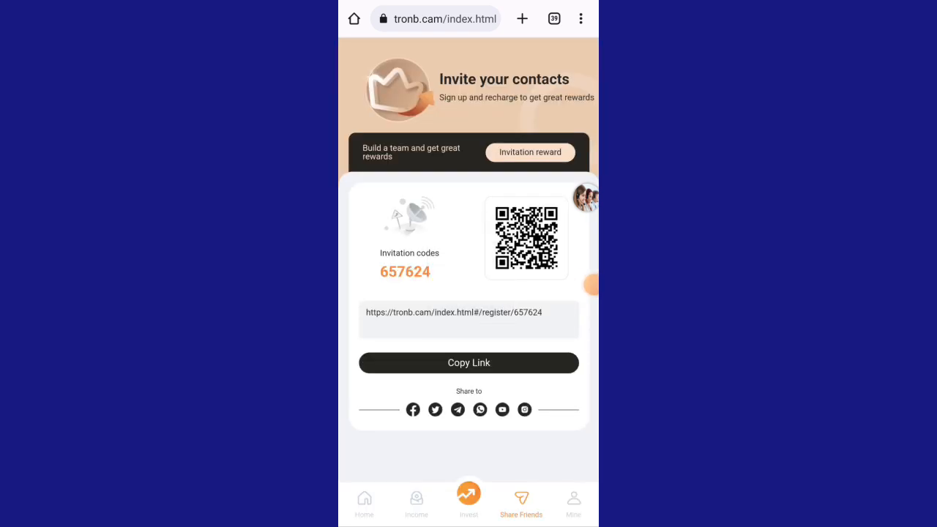
{"action": "left_click", "coordinate": [573, 503]}
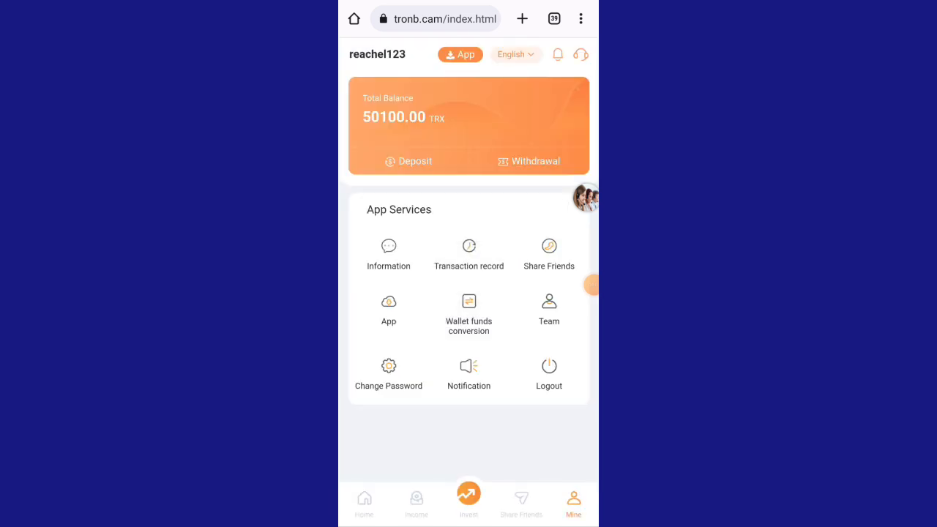
Open the 'Add digital currency wallet' form, then go back home to the announcement.
{"action": "left_click", "coordinate": [530, 161]}
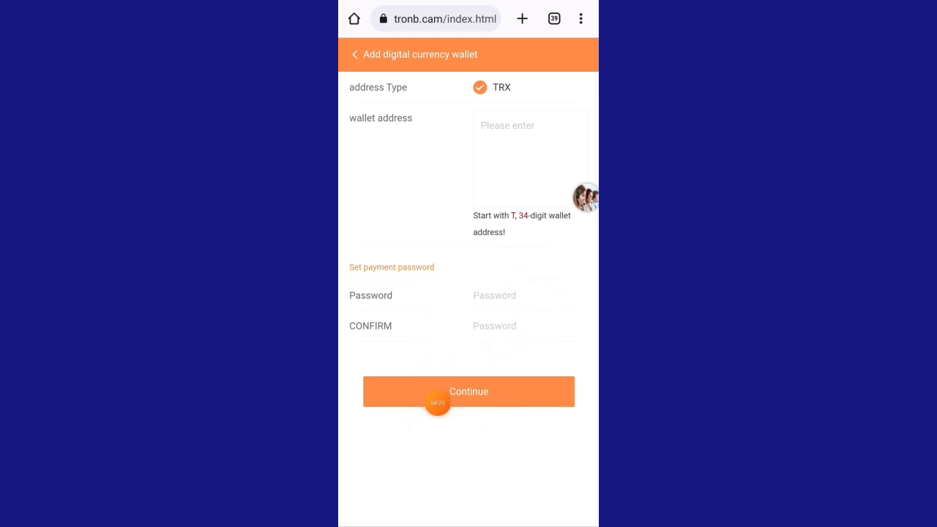
{"action": "left_click", "coordinate": [468, 391]}
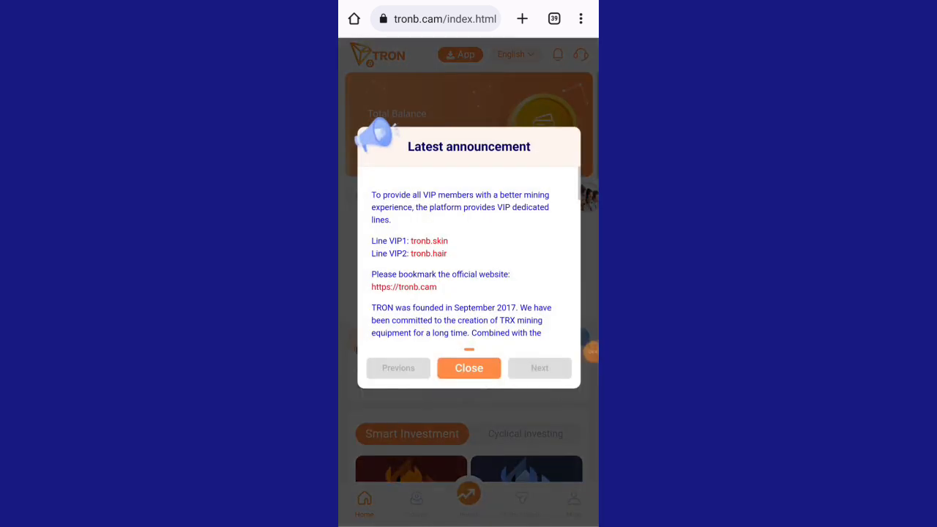
Read and close the latest announcement, then return to the Mine page showing 50100.00 TRX.
{"action": "scroll", "scroll_direction": "down", "scroll_amount": 3}
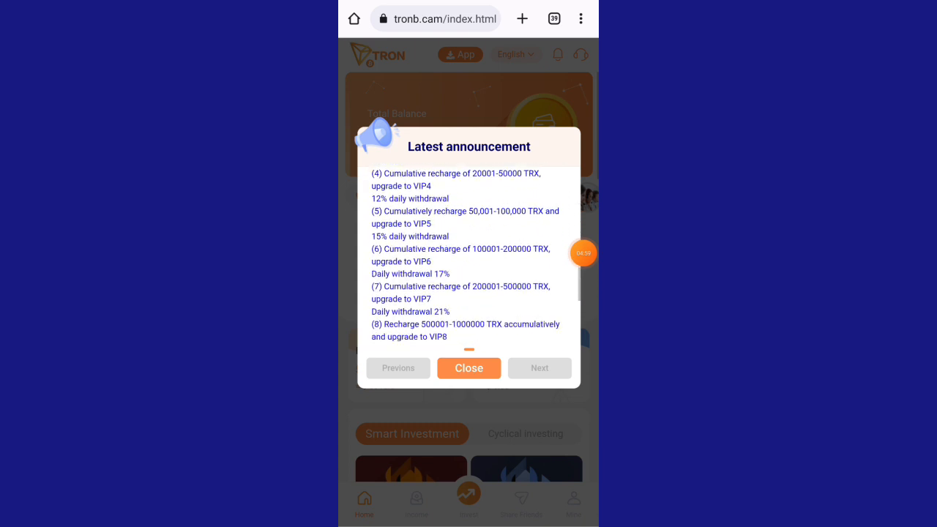
{"action": "scroll", "scroll_direction": "down", "scroll_amount": 3}
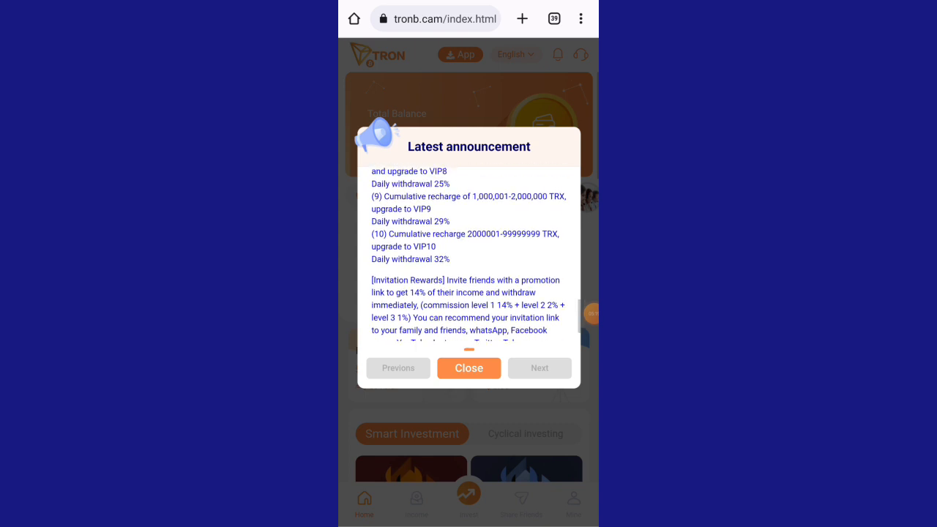
{"action": "left_click", "coordinate": [469, 368]}
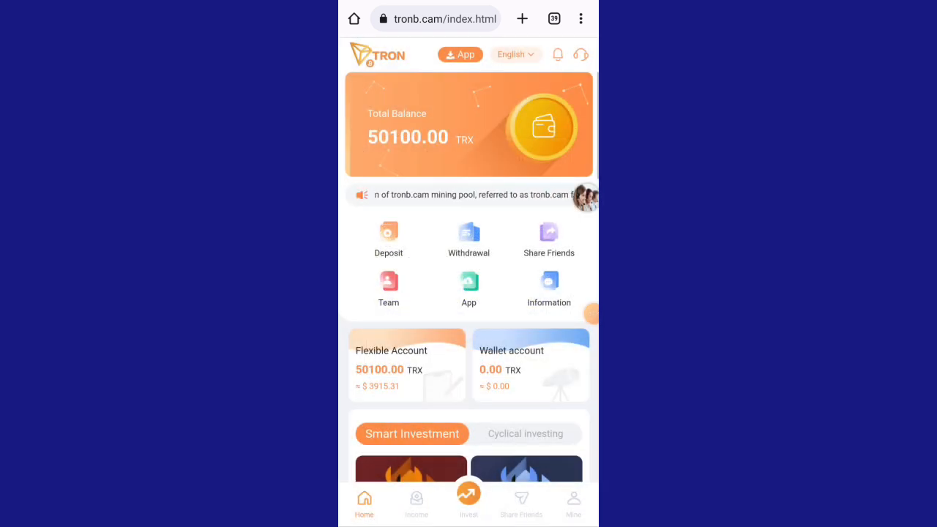
{"action": "left_click", "coordinate": [573, 507]}
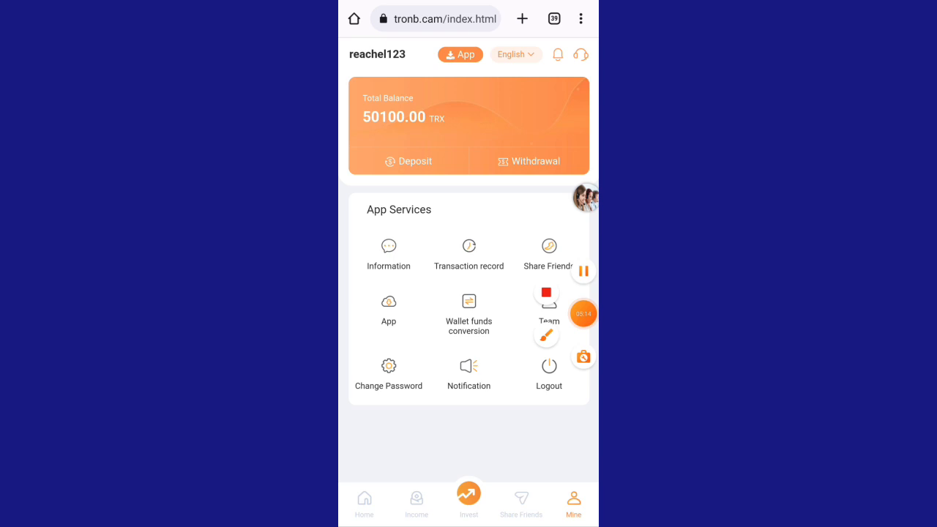